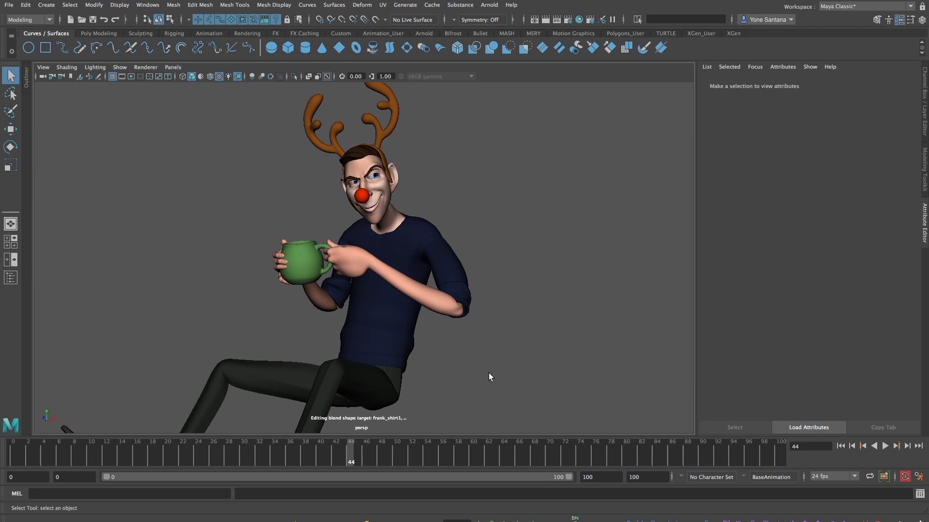
- Select the jumper mesh on the character so its checkered UVs show in the UV Editor
left_click_drag(490, 378, 441, 370)
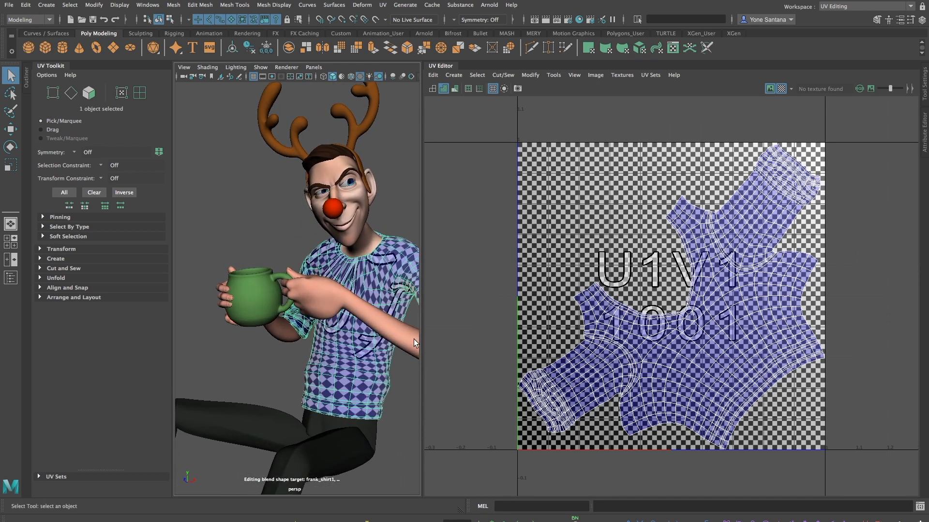
mouse_move(382, 319)
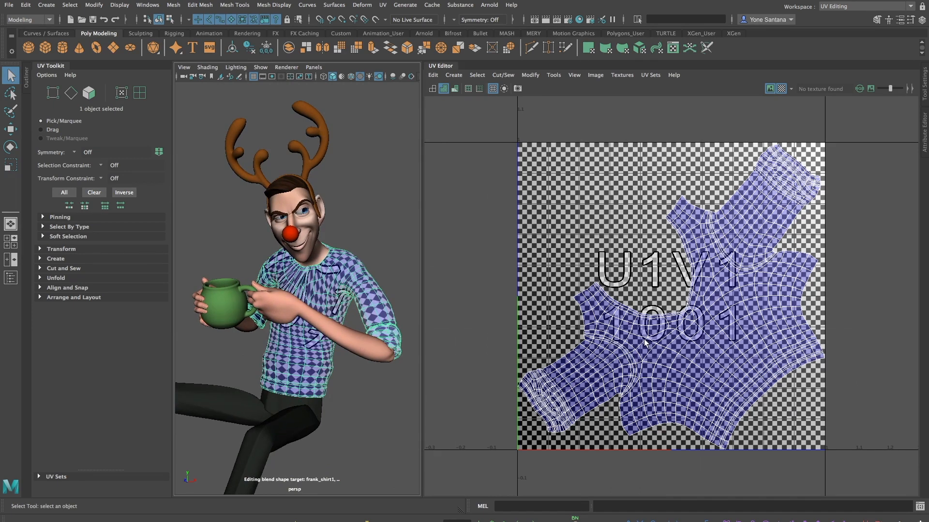
mouse_move(678, 196)
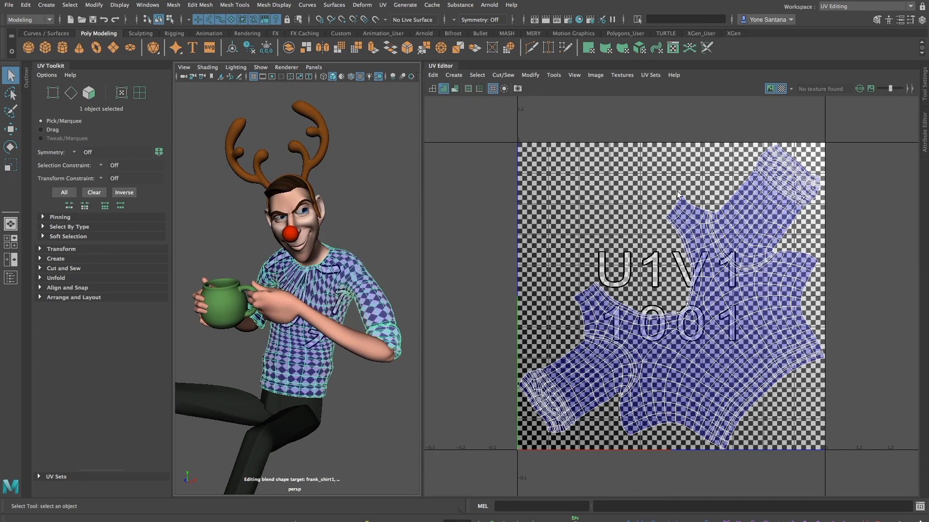
- Switch the jumper mesh to edge component selection in the UV Toolkit
left_click(781, 89)
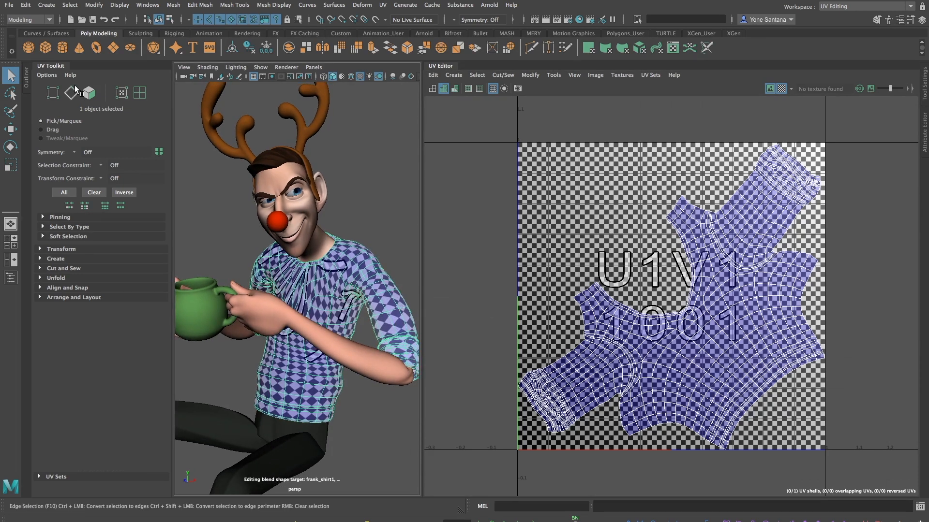
- Select the nine sleeve seam edges and expand the Cut and Sew and Unfold sections
left_click(71, 93)
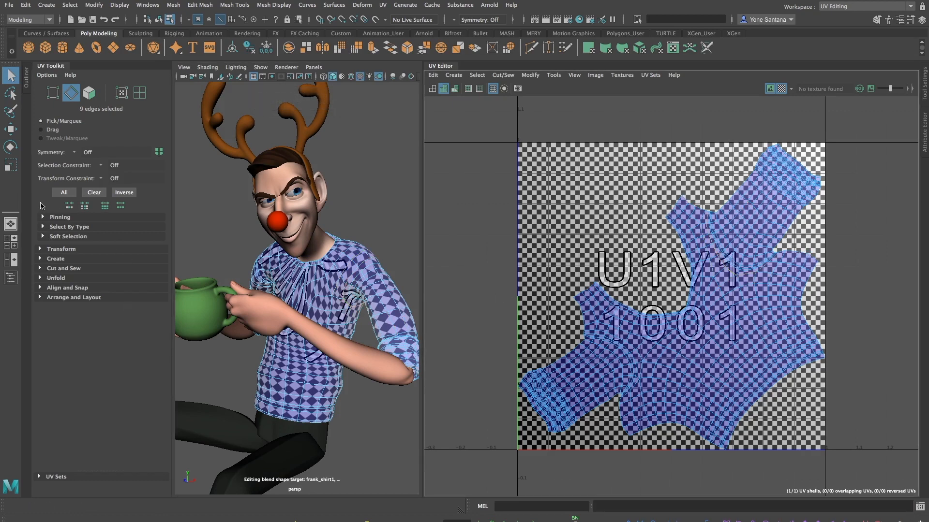
left_click(64, 268)
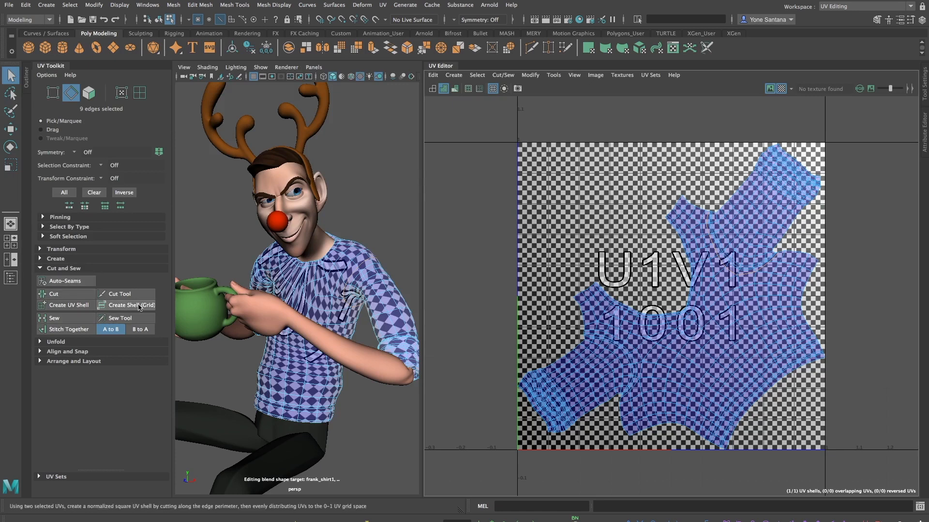
left_click(57, 342)
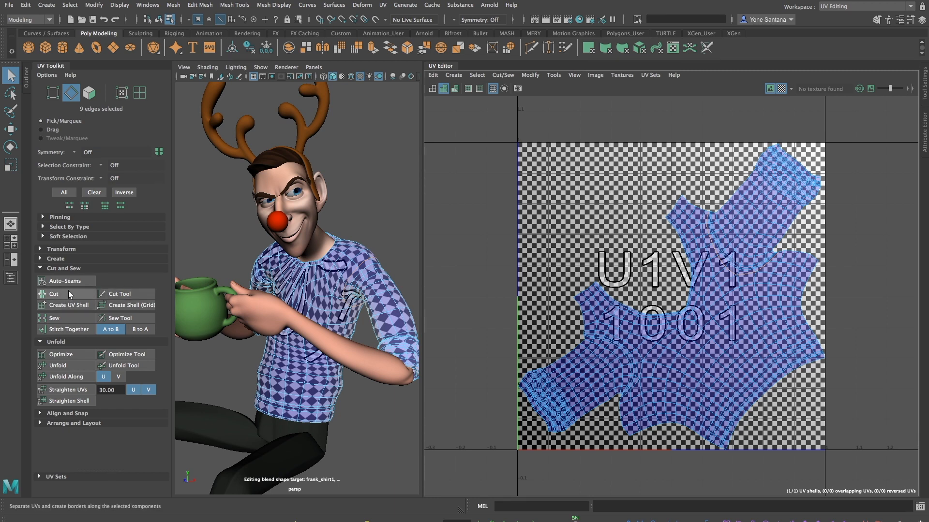
- Cut along the sleeve seam, move the sleeve shell away from the body, and return to edge mode
left_click(53, 294)
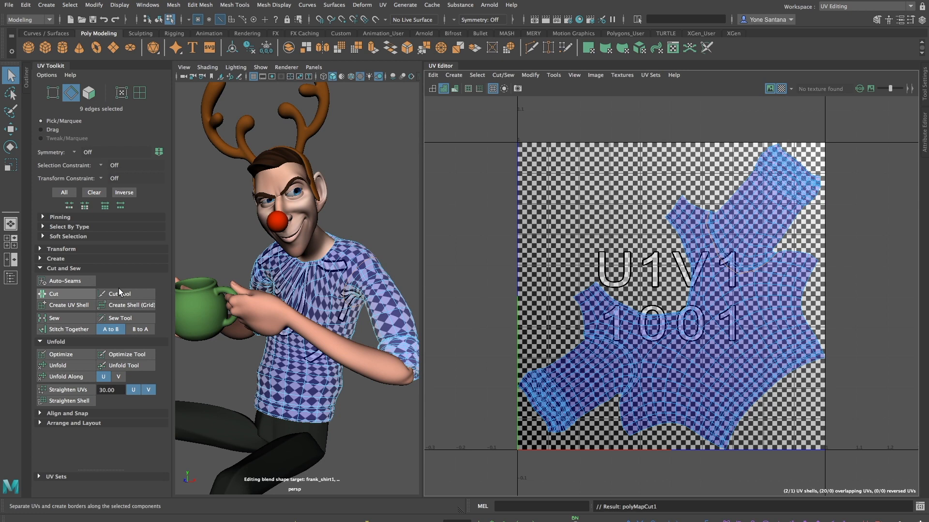
right_click(748, 226)
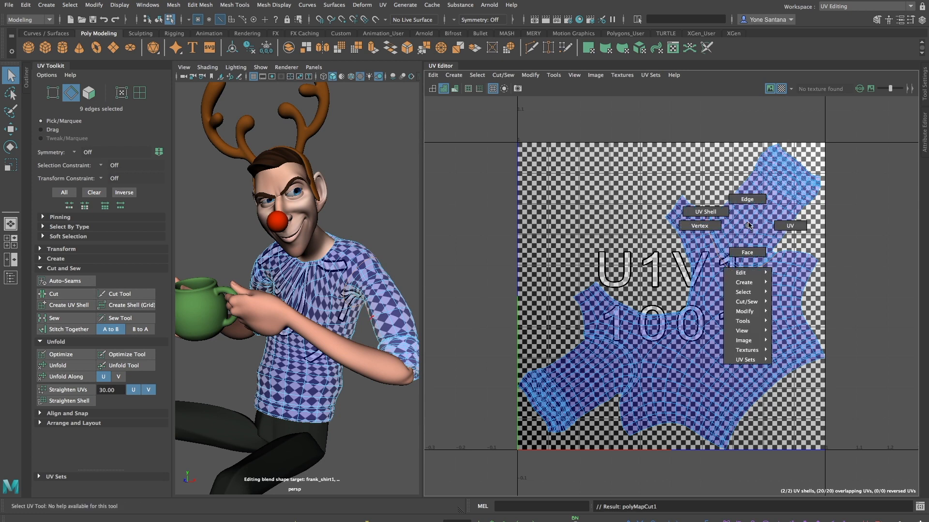
left_click(704, 212)
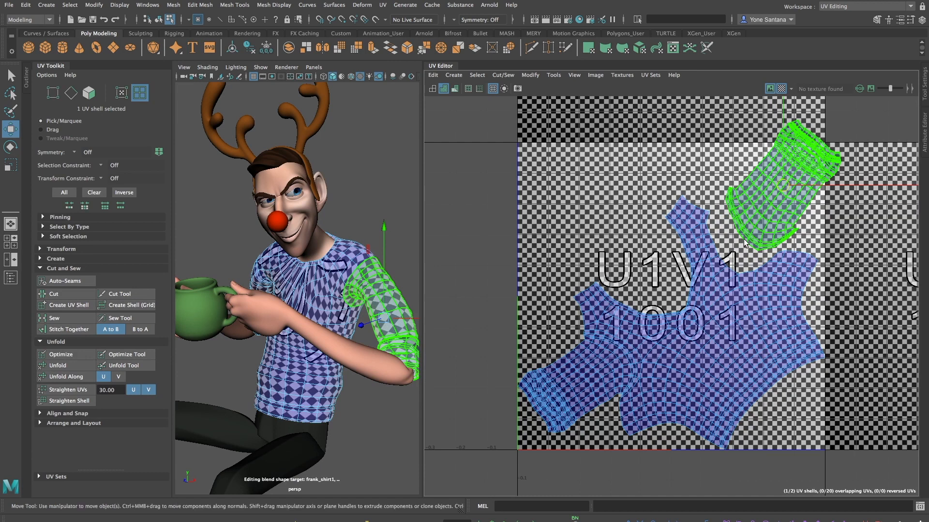
right_click(739, 218)
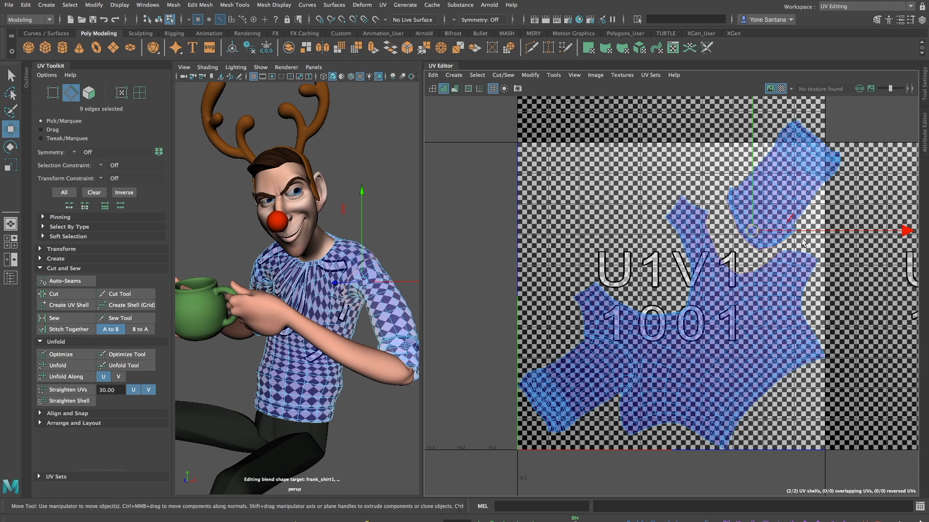
mouse_move(64, 377)
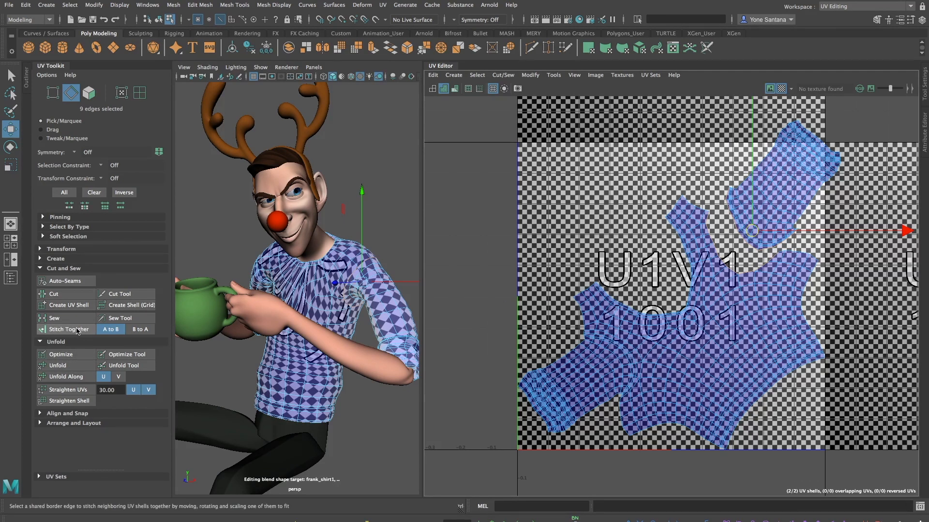
- Hide the checker texture and pick the eight seam edges along the jumper's side
left_click(67, 328)
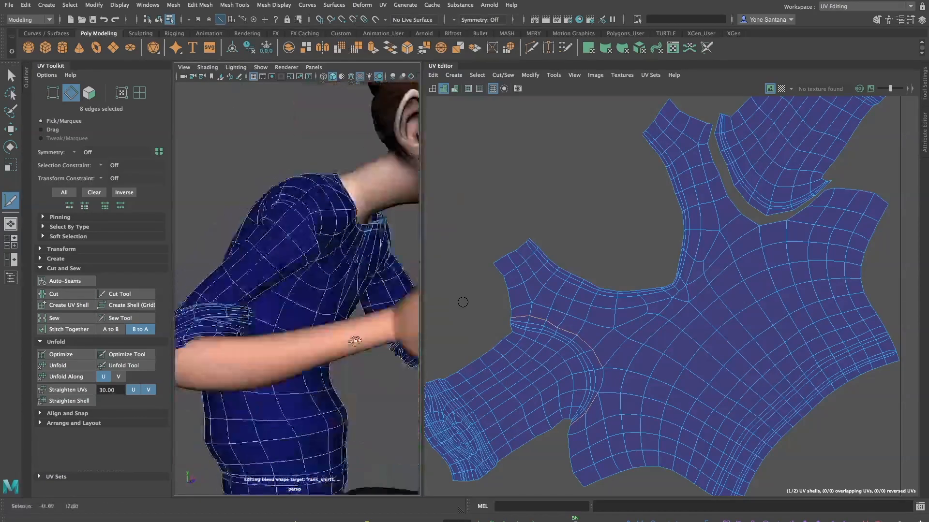
- Cut along the side seam and switch to UV shell mode to spread the four shells apart
left_click(54, 294)
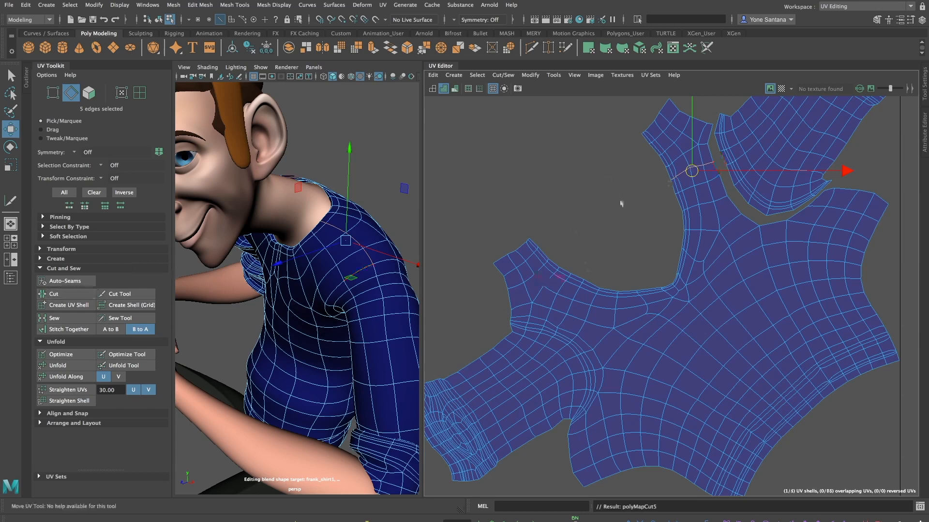
right_click(517, 347)
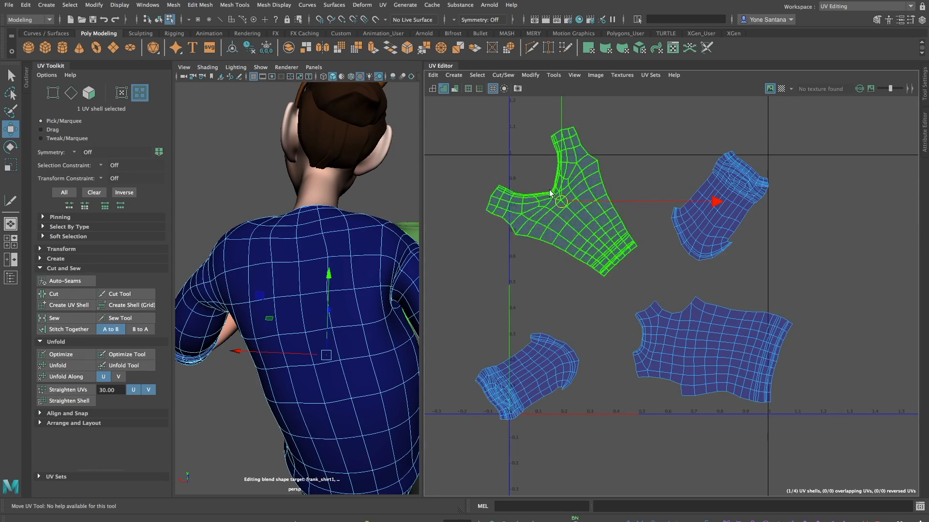
- Bring up the UV Editor Tools menu for the unfold brush with one shell selected
left_click(552, 75)
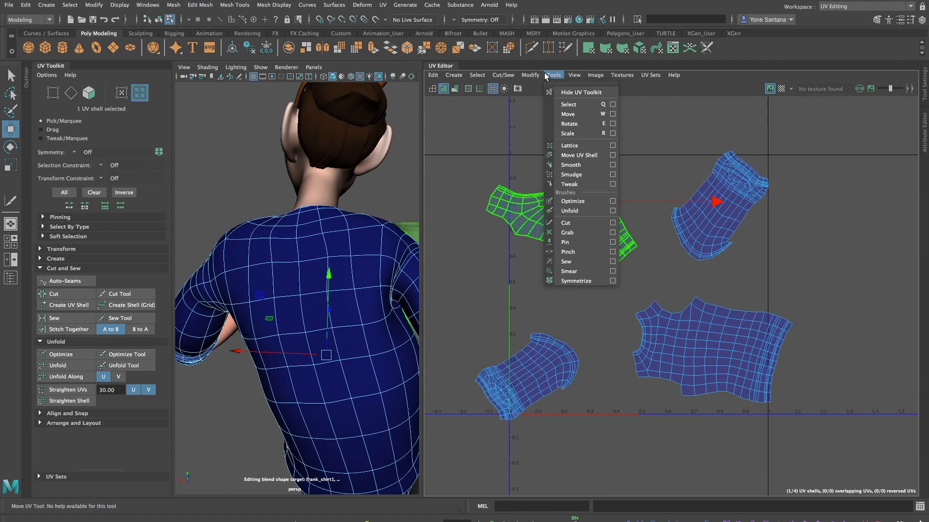
mouse_move(625, 226)
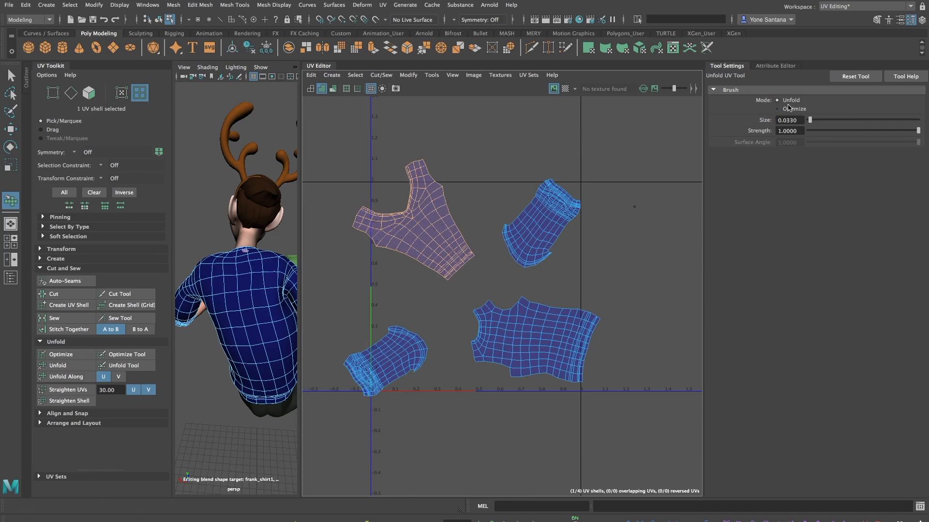
mouse_move(784, 112)
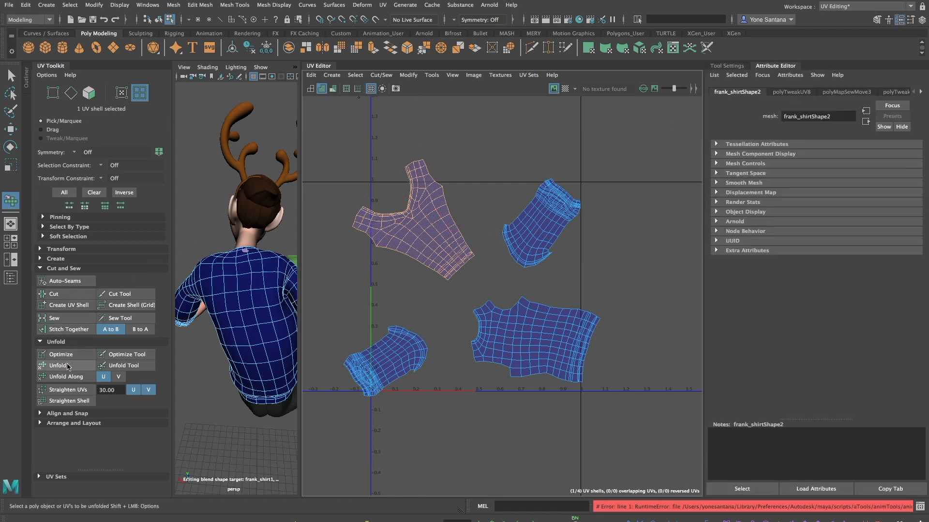
- Unfold the selected upper body shell flat and show the checker texture behind the shells
left_click(59, 365)
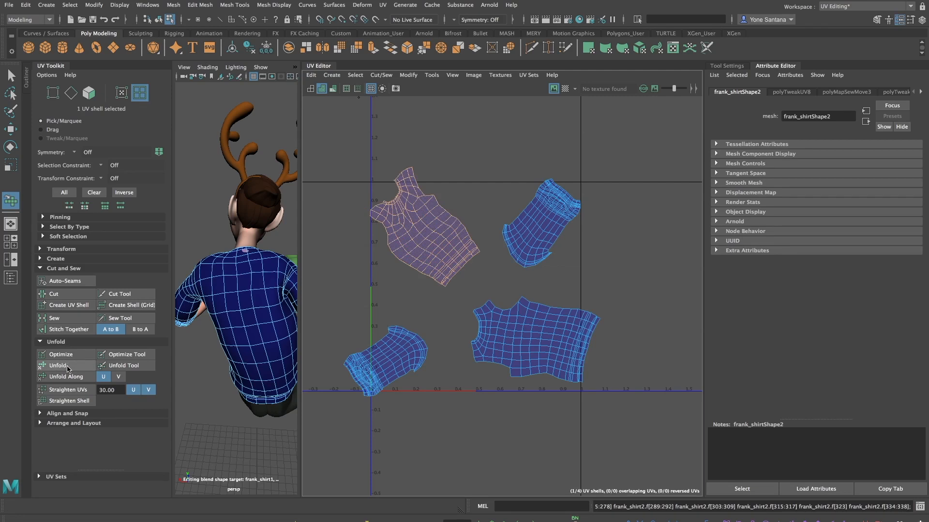
left_click(58, 366)
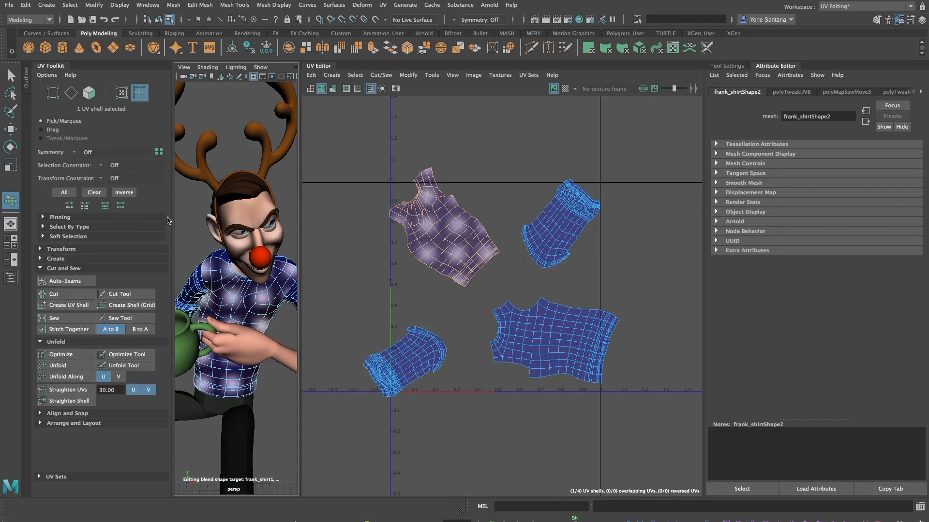
left_click(68, 390)
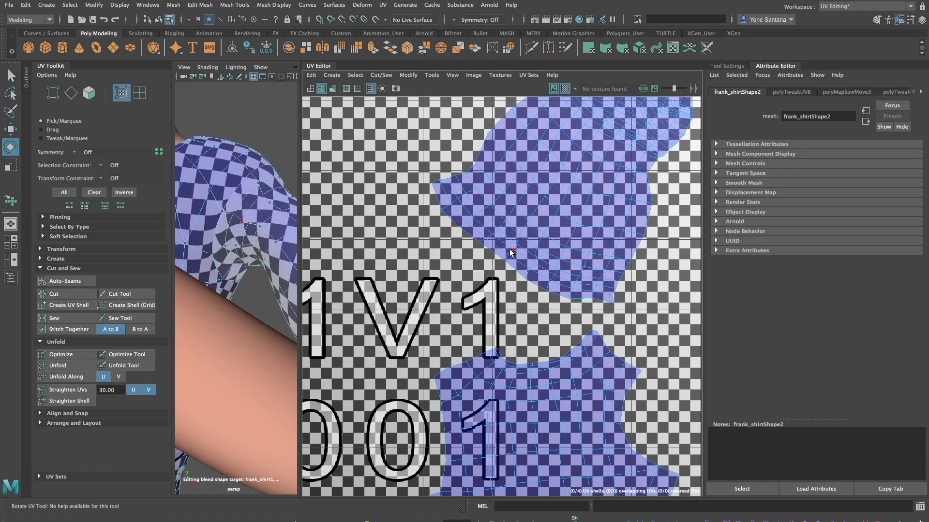
- Select the armhole corner UVs and brush them with the Optimize Tool to even out spacing
left_click(513, 249)
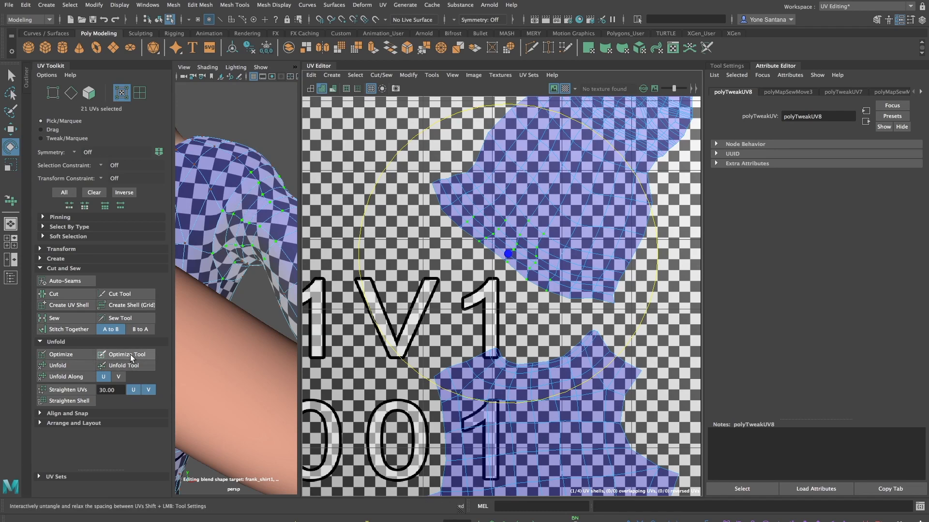
left_click(125, 354)
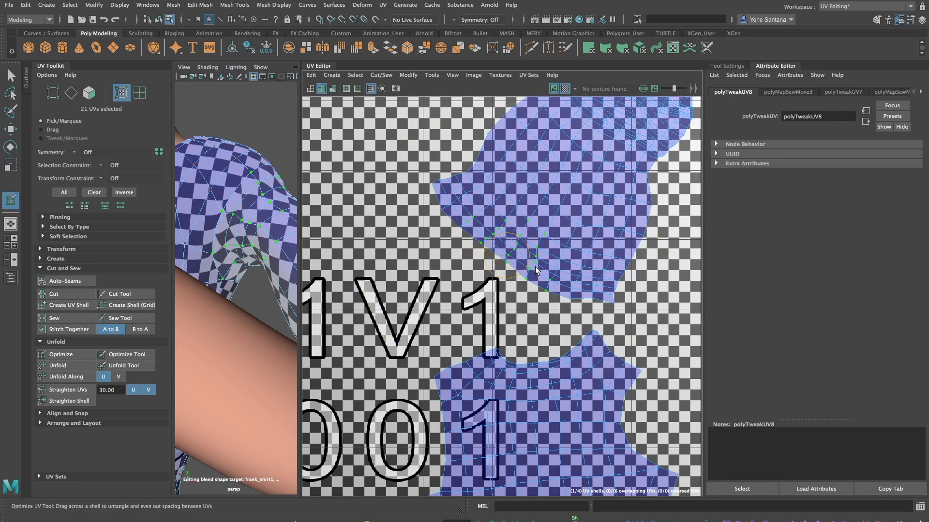
left_click_drag(536, 270, 504, 257)
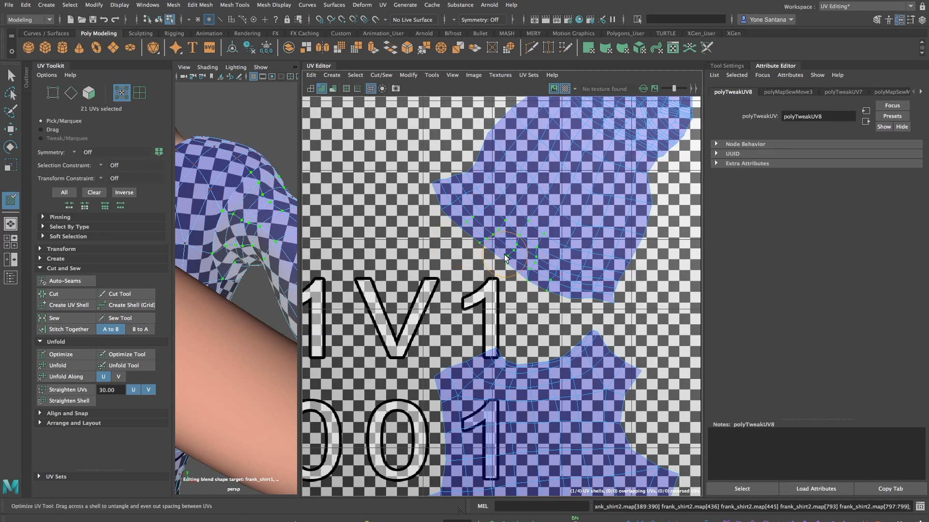
- Switch to the Smudge brush and push the corner UVs to smooth the shell outline
left_click(432, 75)
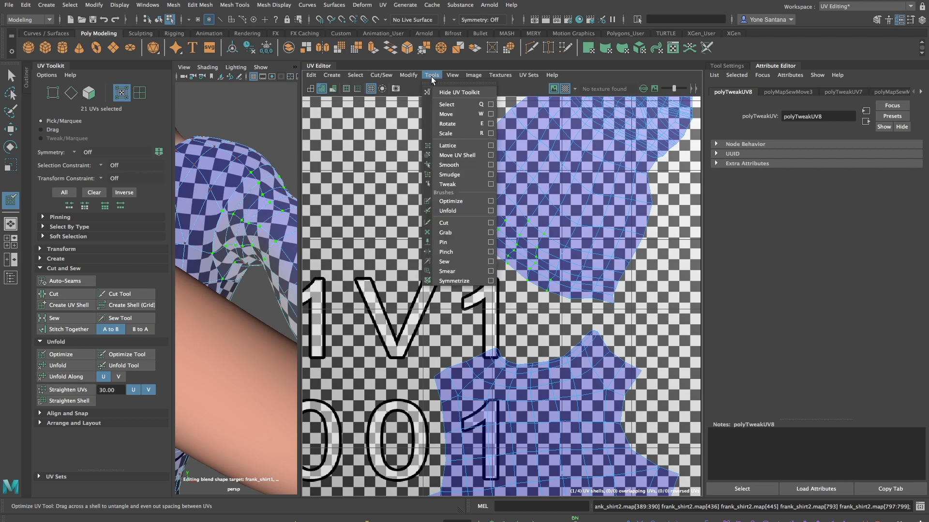
mouse_move(448, 175)
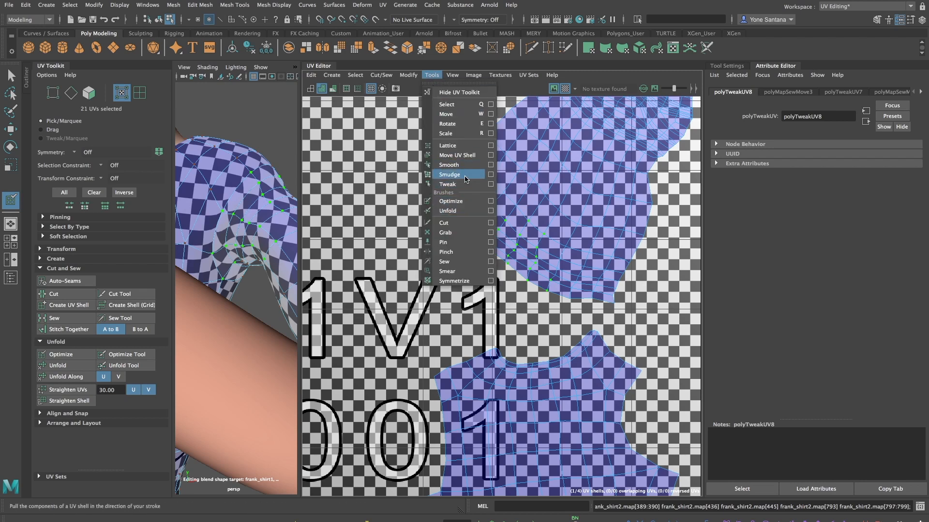
left_click(449, 174)
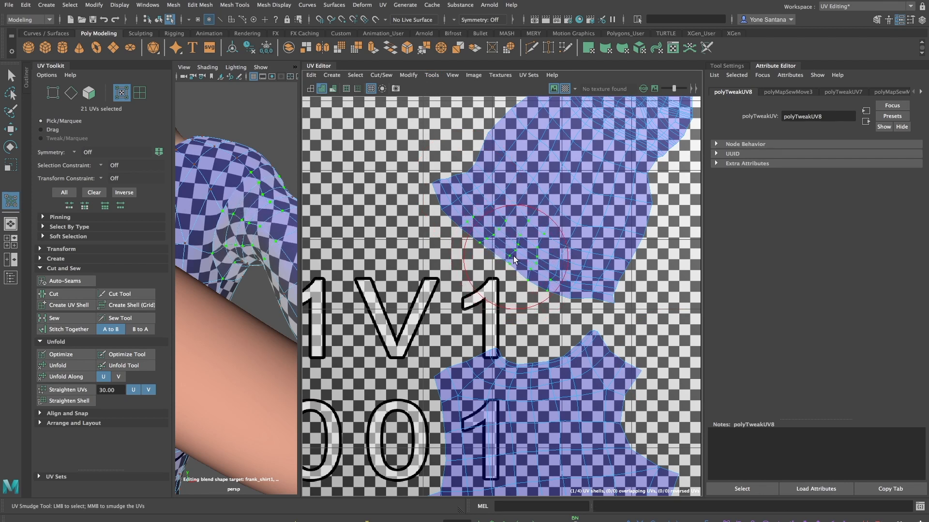
left_click_drag(516, 260, 503, 253)
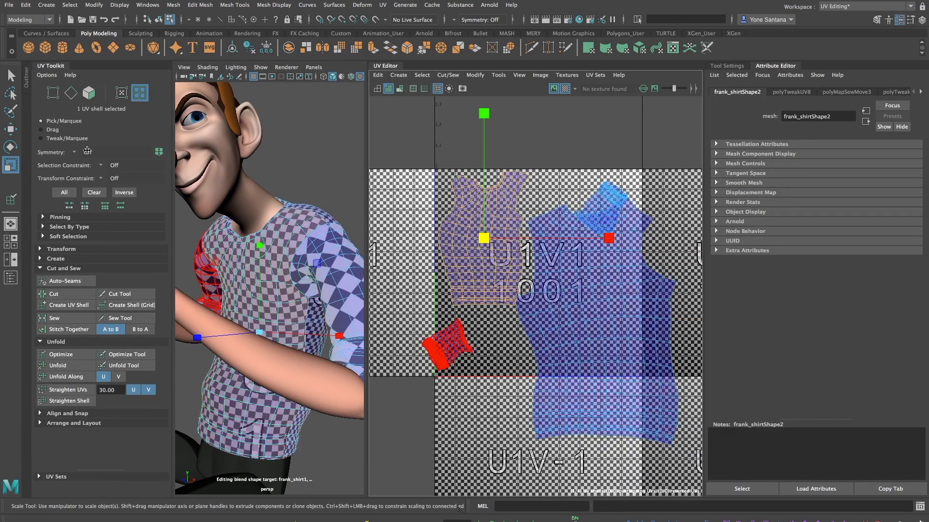
- Get texel density from one jumper shell and set it on the other shells
left_click(60, 248)
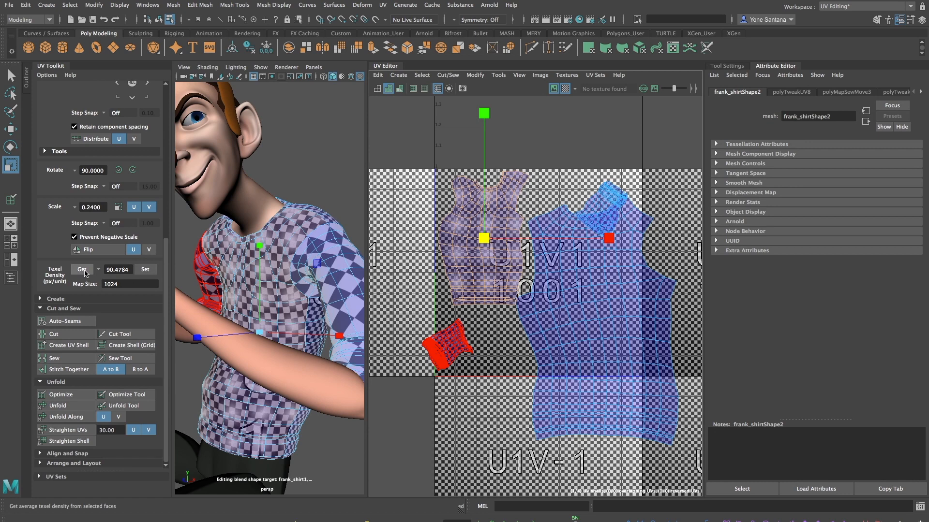
left_click(81, 270)
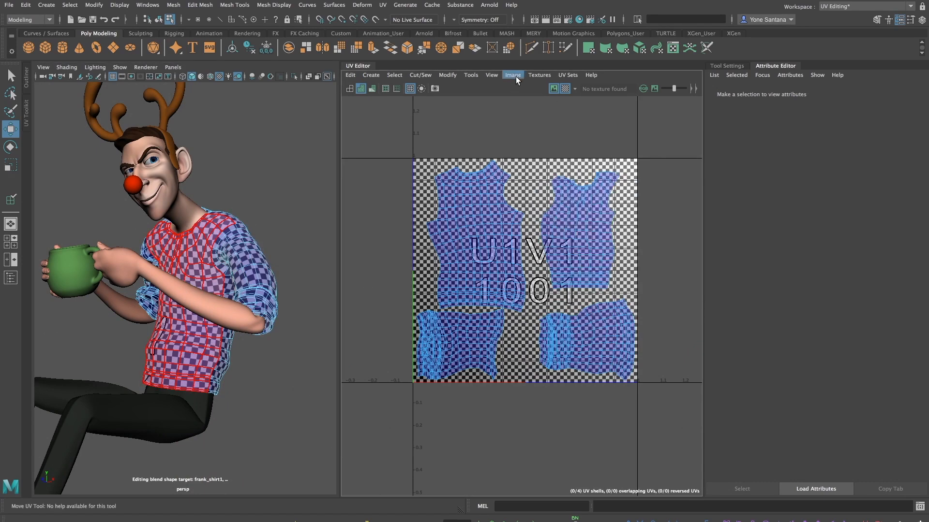
- Bring up UV Snapshot options and browse for the snapshot save location
left_click(512, 75)
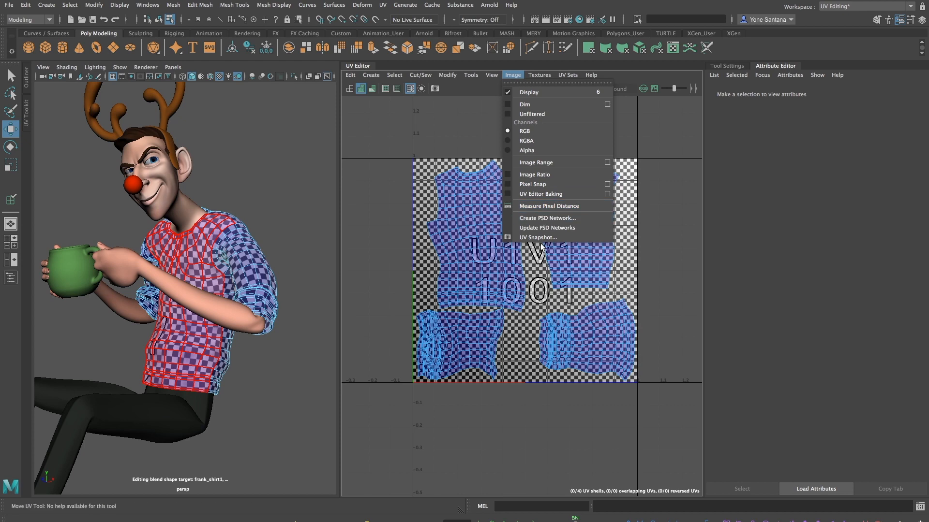
left_click(537, 238)
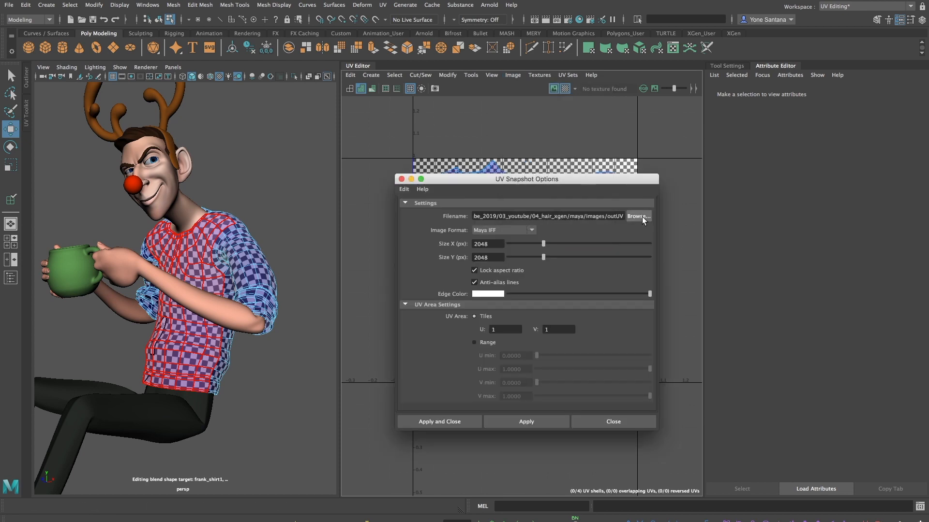
mouse_move(642, 220)
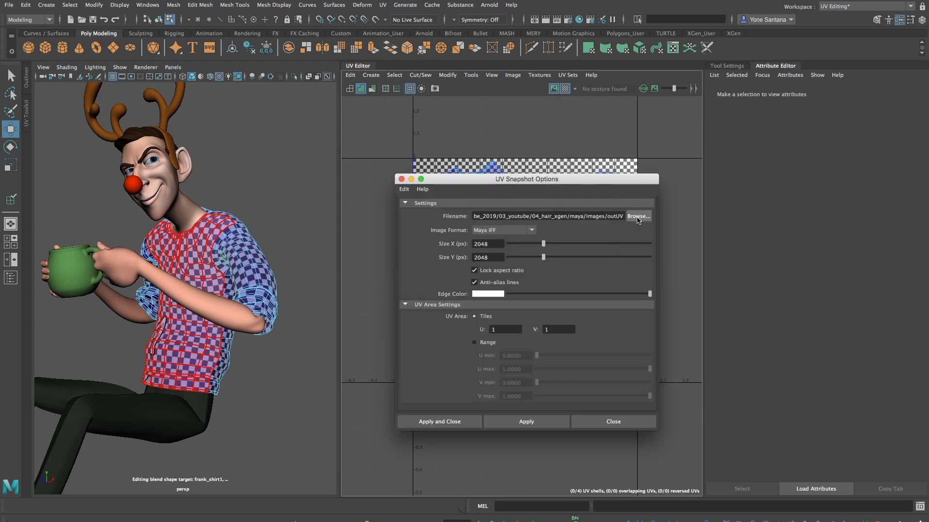
left_click(637, 215)
type("uv_snapshot")
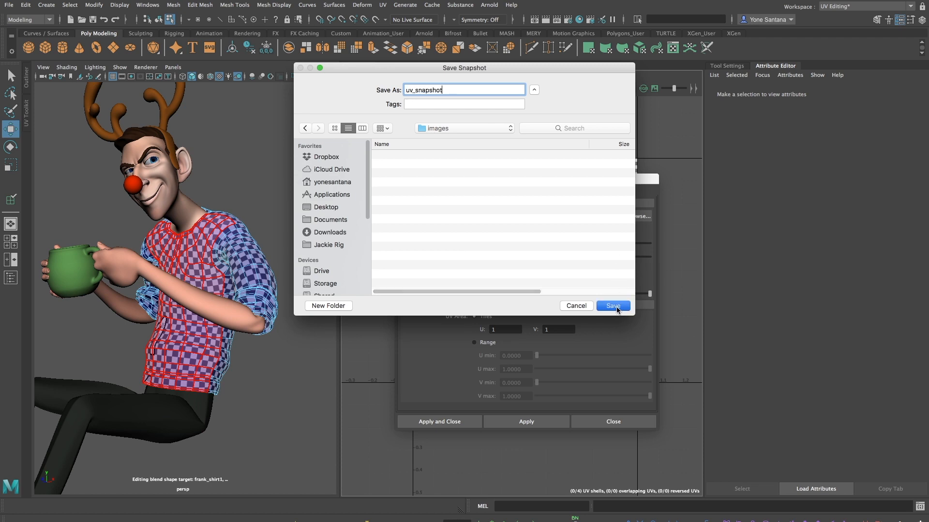
- Name the snapshot uv_snapshot, set JPEG format at 2048 px with yellow edge colour
left_click(612, 306)
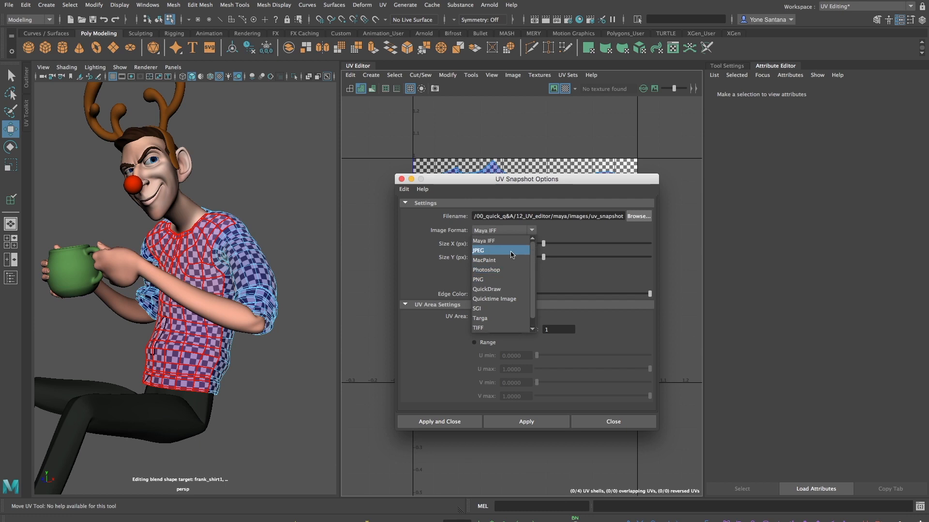
left_click(478, 250)
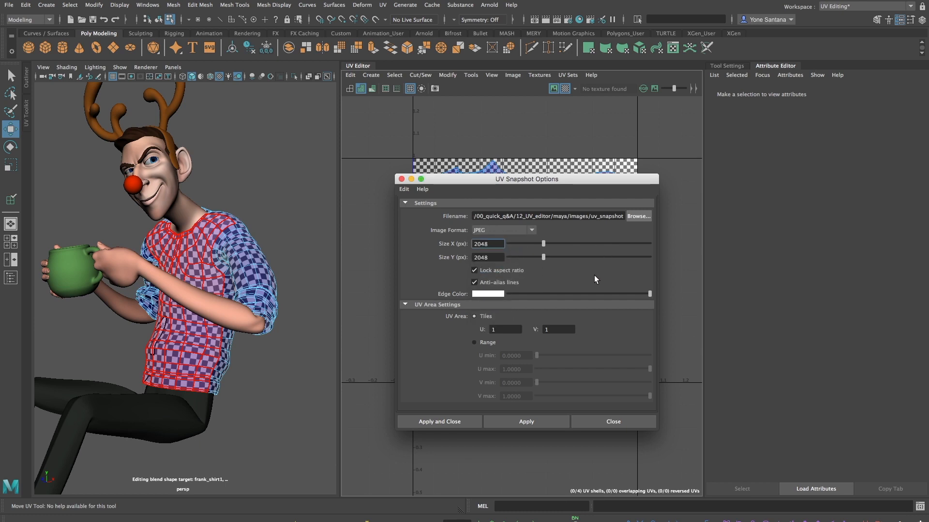
mouse_move(647, 297)
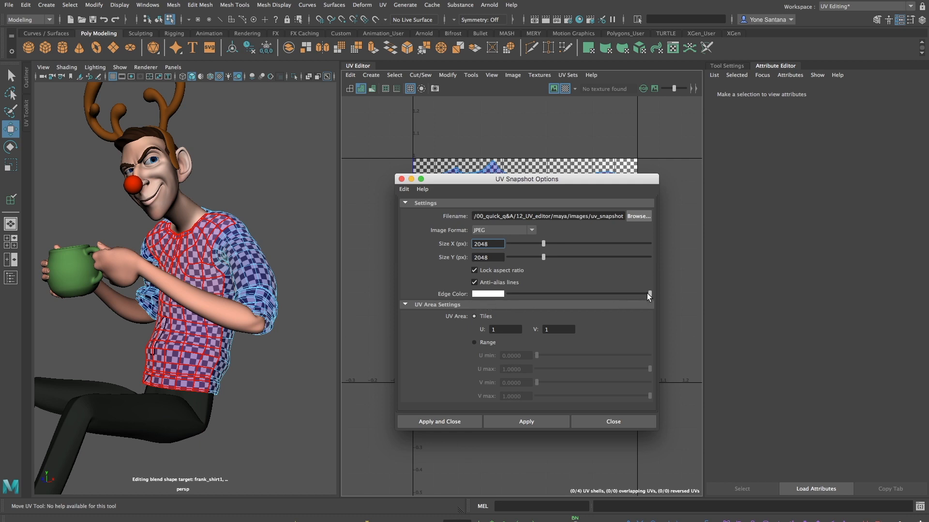
left_click(486, 295)
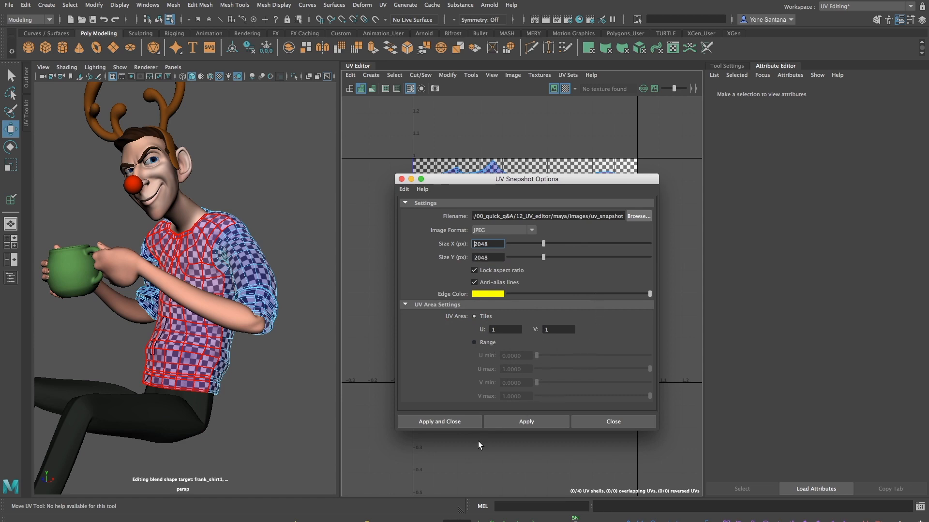
left_click(438, 422)
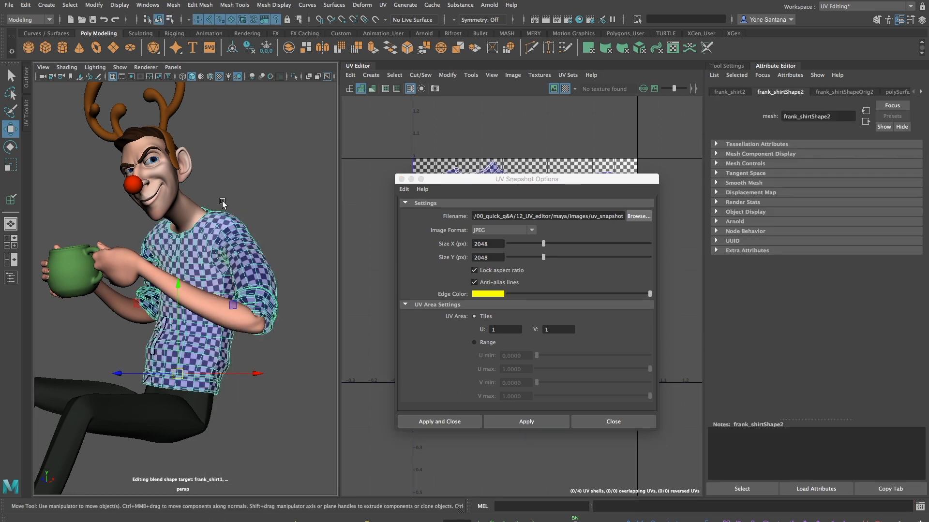
- Write out uv_snapshot.jpg and close the UV Snapshot options
left_click(439, 422)
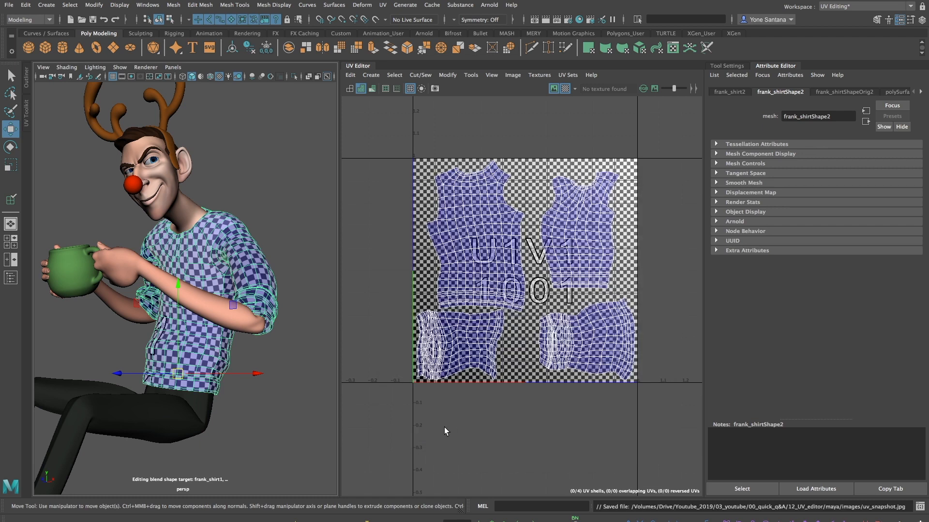
mouse_move(449, 389)
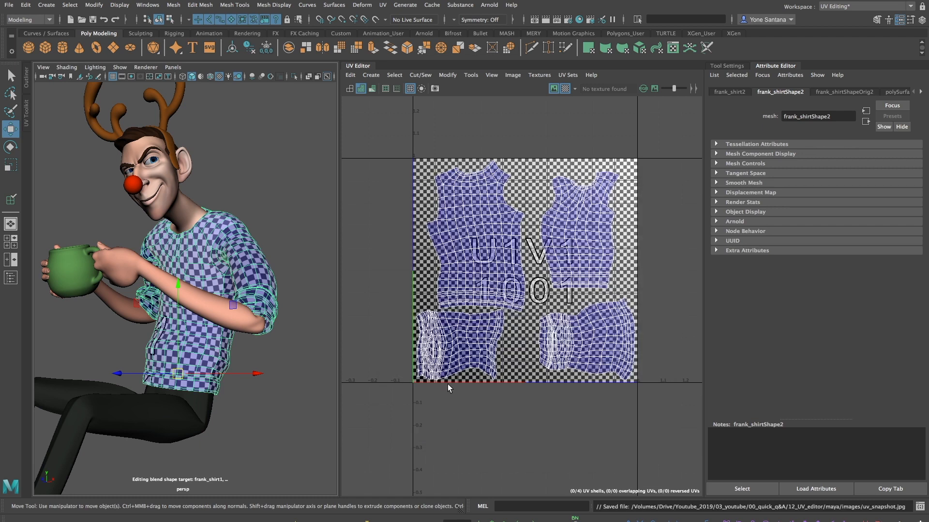